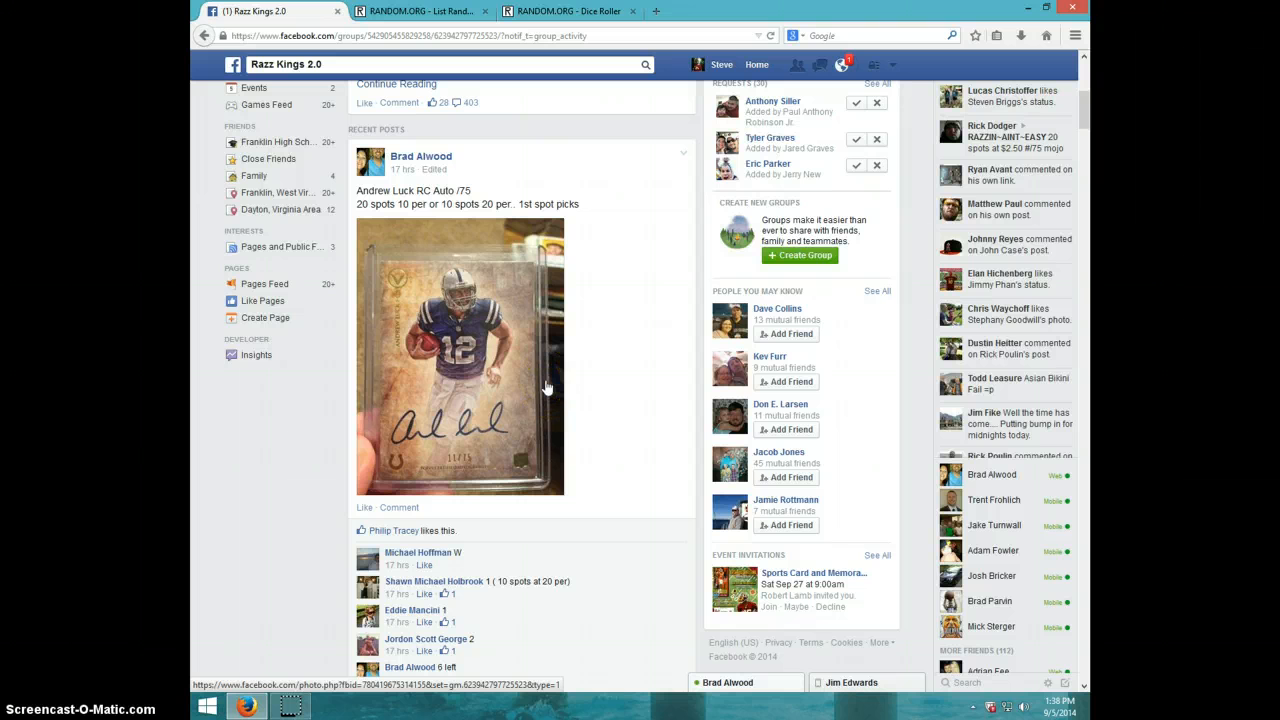
Scroll the Razz Kings 2.0 break post down to the end of its comments and the 'Write a comment' box
scroll(down, 3)
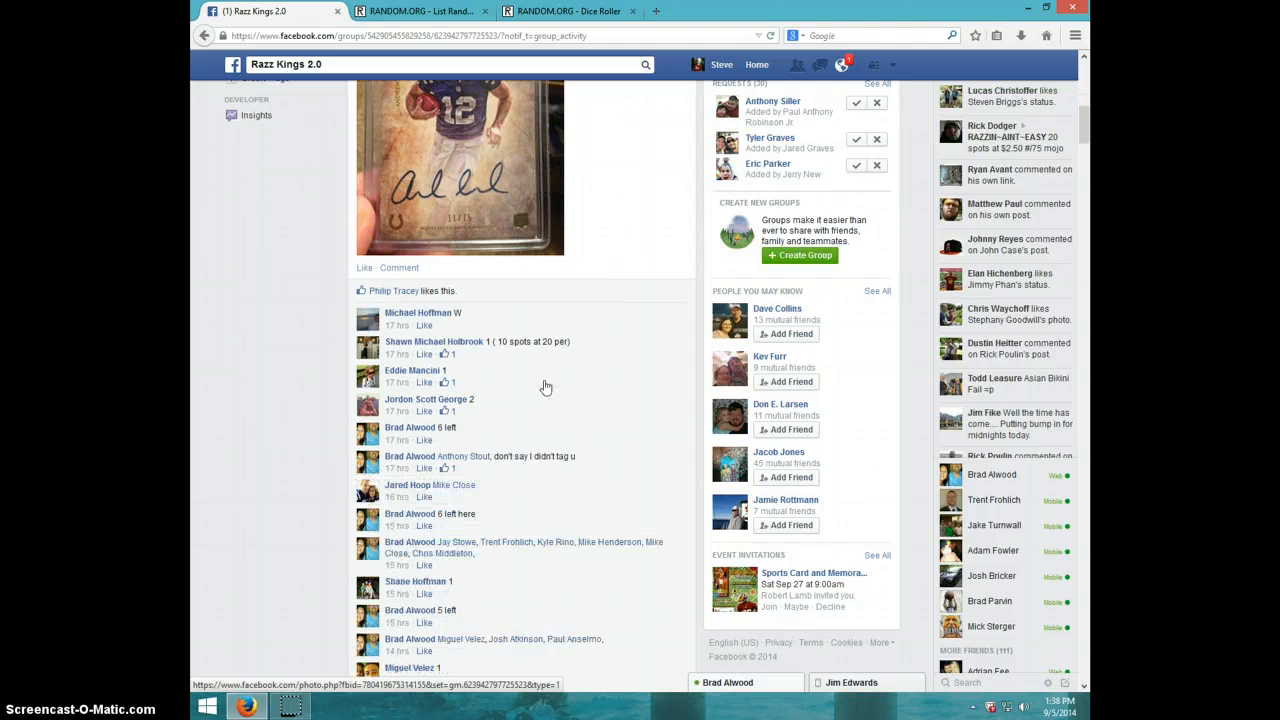
scroll(down, 3)
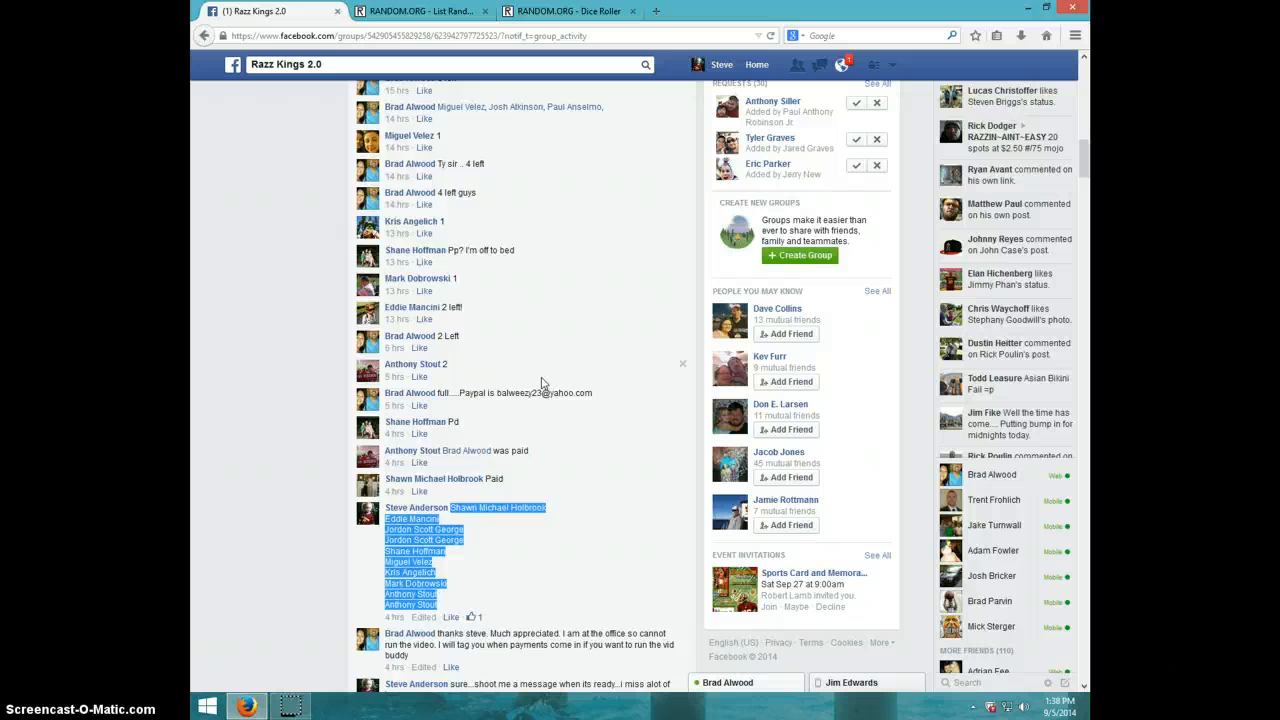
scroll(down, 3)
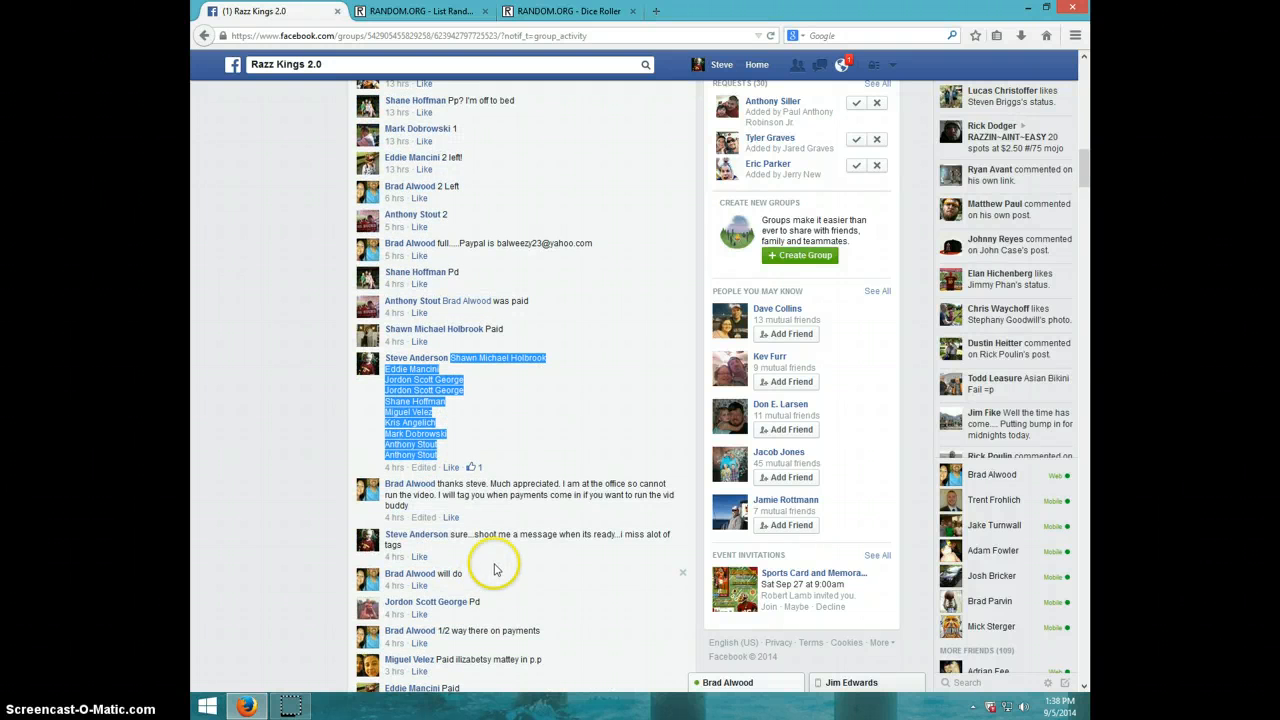
scroll(down, 3)
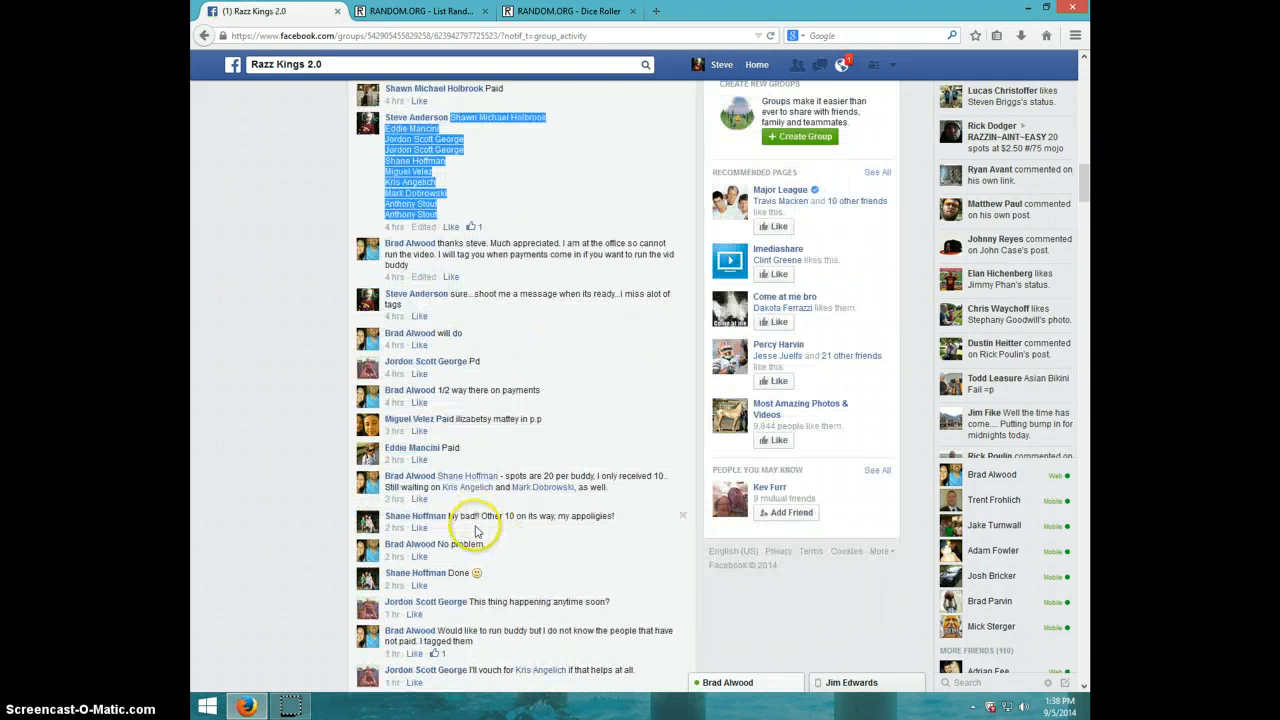
scroll(down, 3)
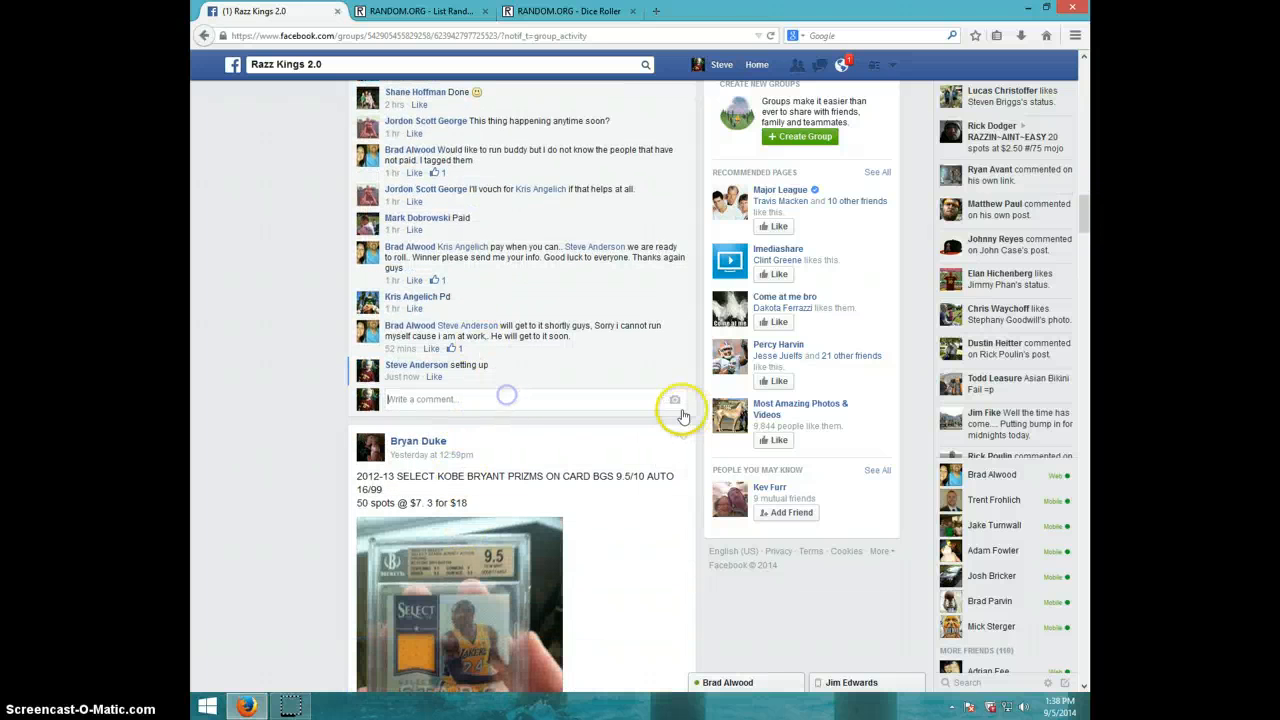
Post a 'LIVE' comment on the break post, check the taskbar clock, and go to the Dice Roller
text(LIVE)
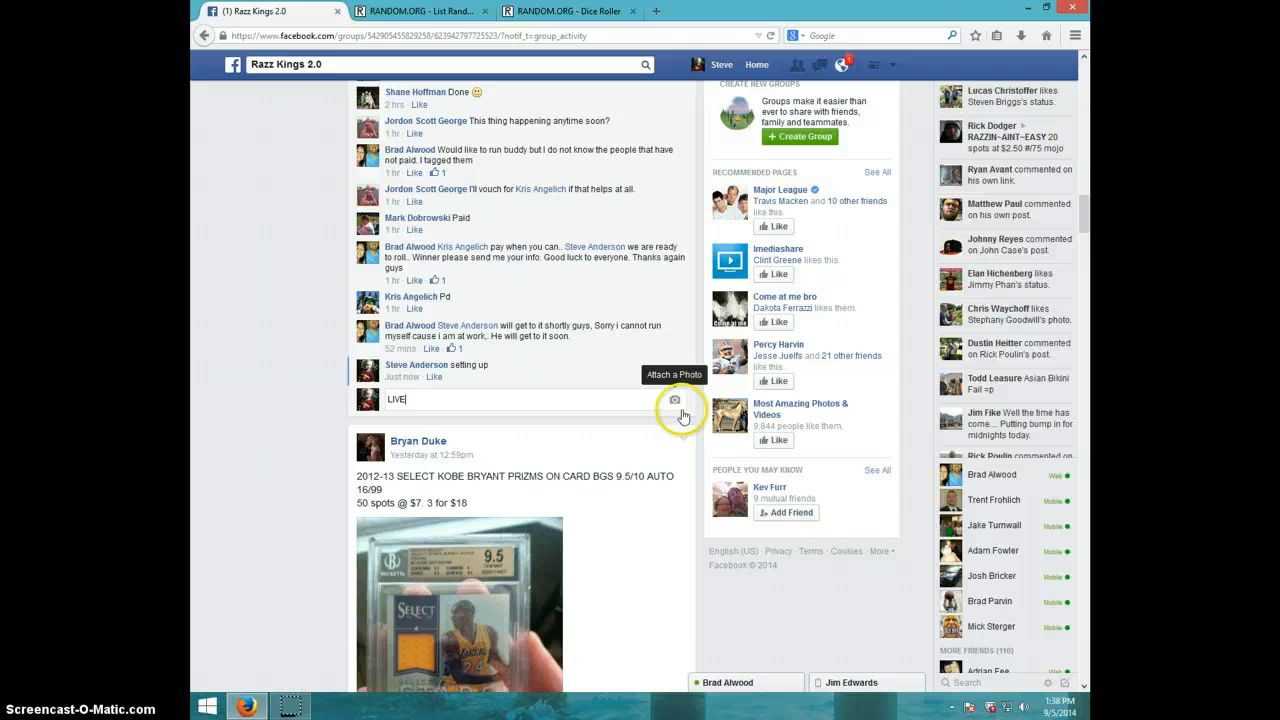
key(enter)
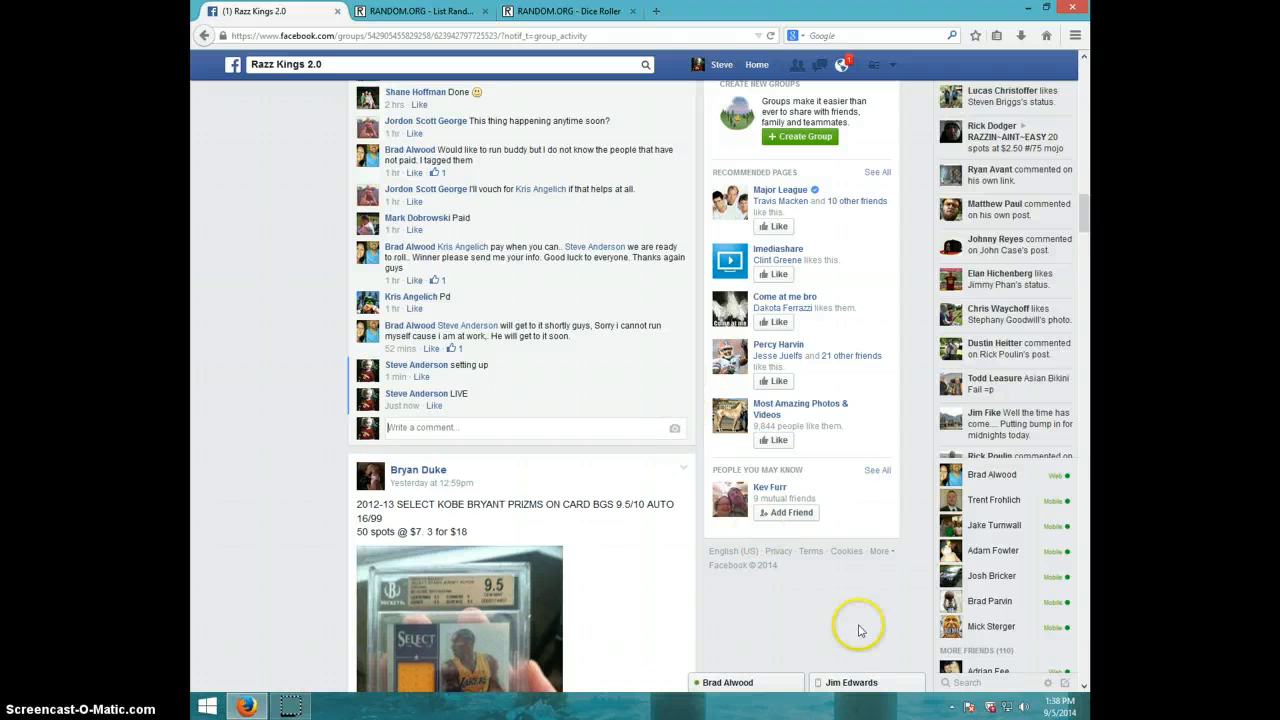
click(1024, 706)
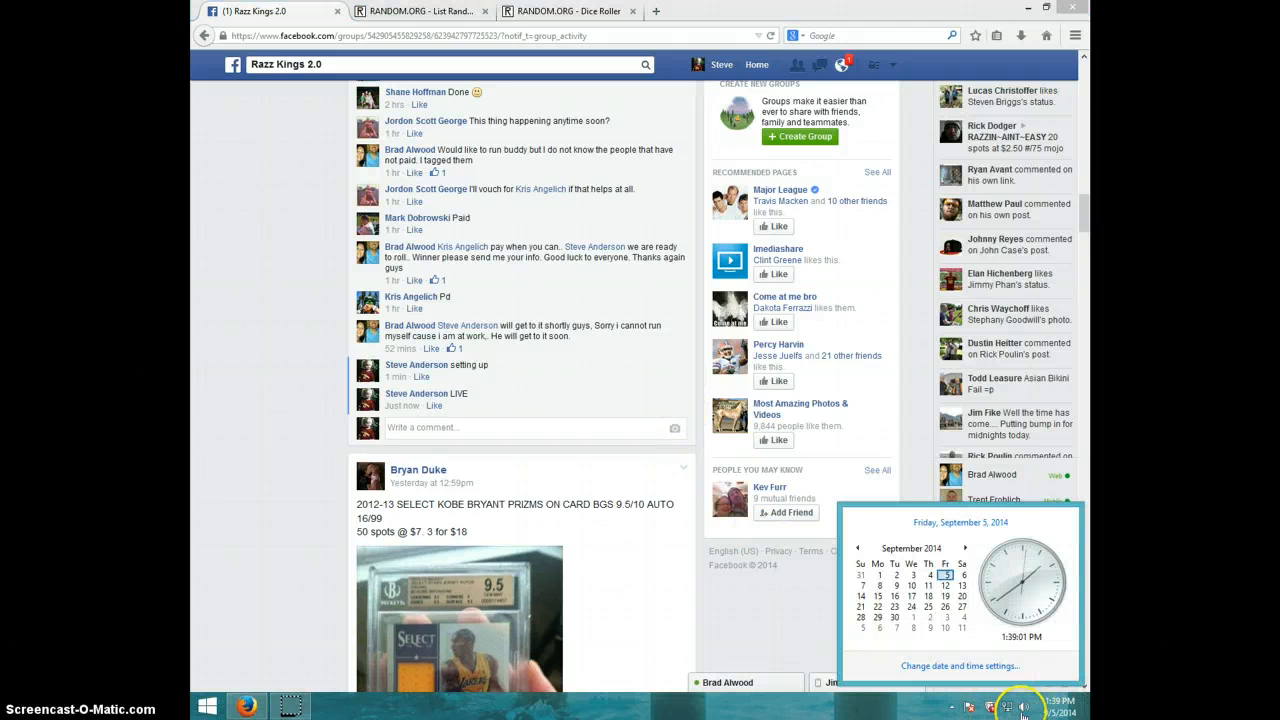
click(568, 12)
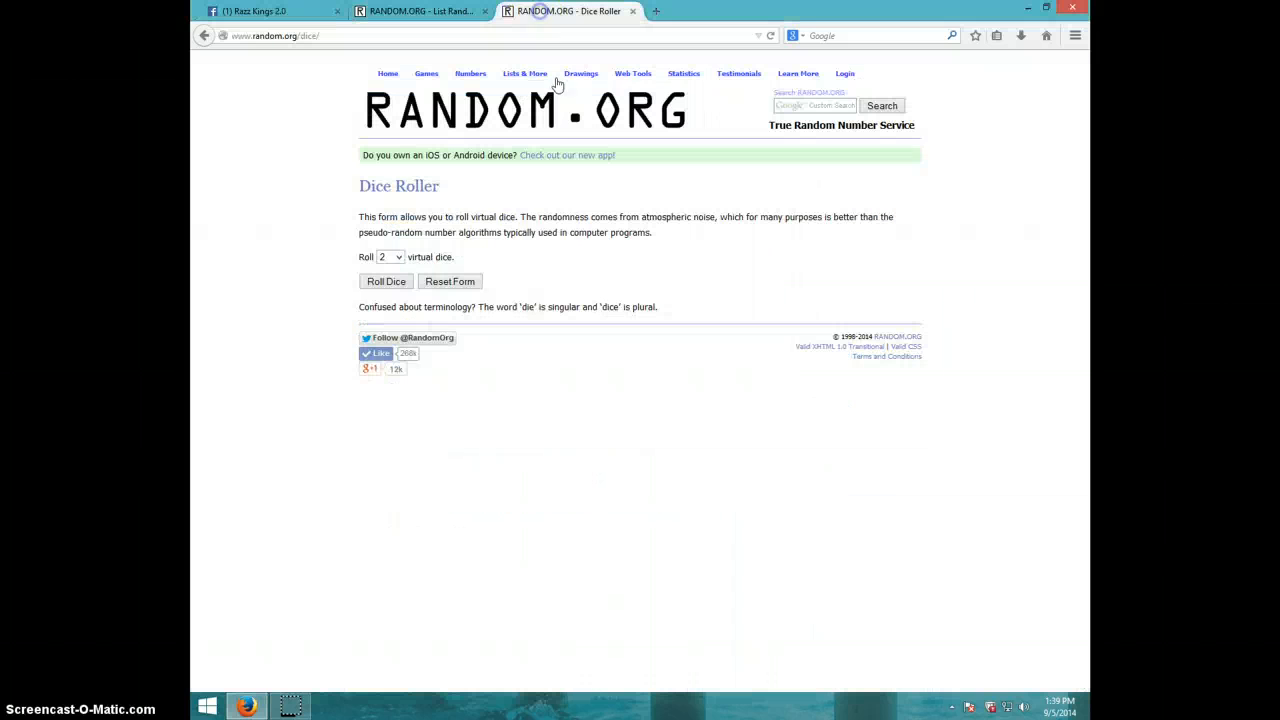
Roll two virtual dice, then move to the List Randomizer holding the ten names
click(384, 280)
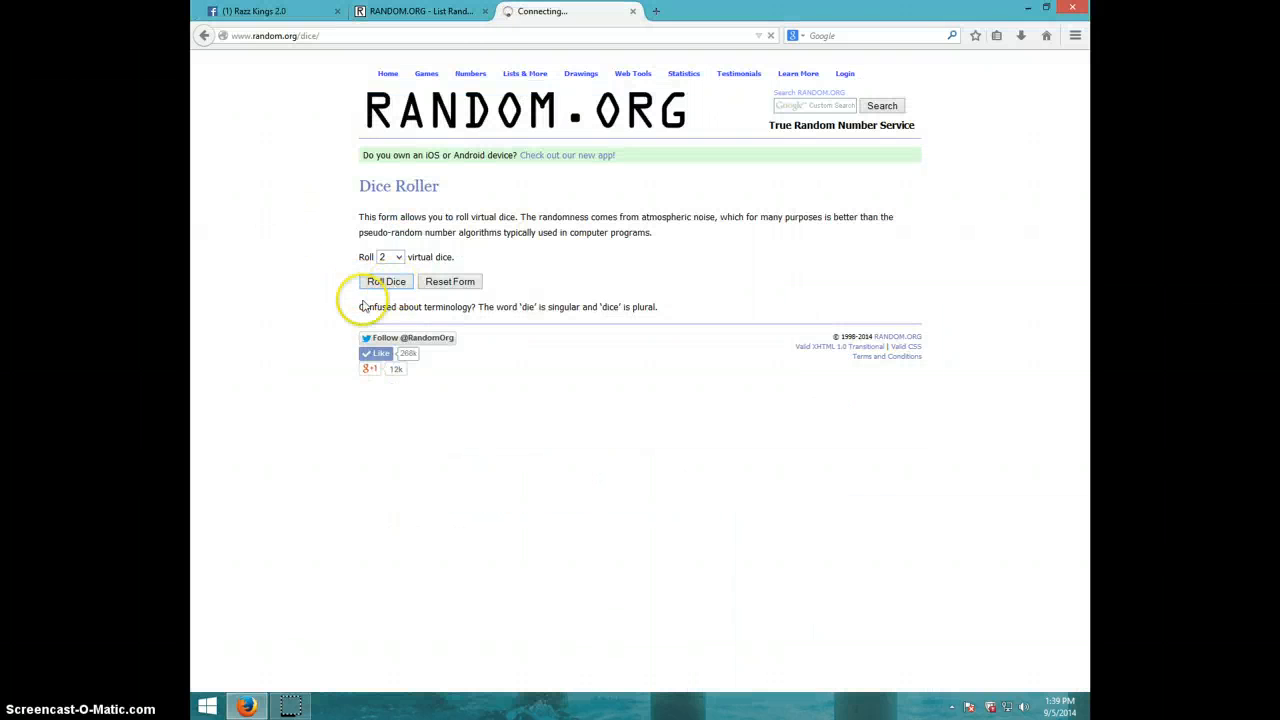
click(384, 280)
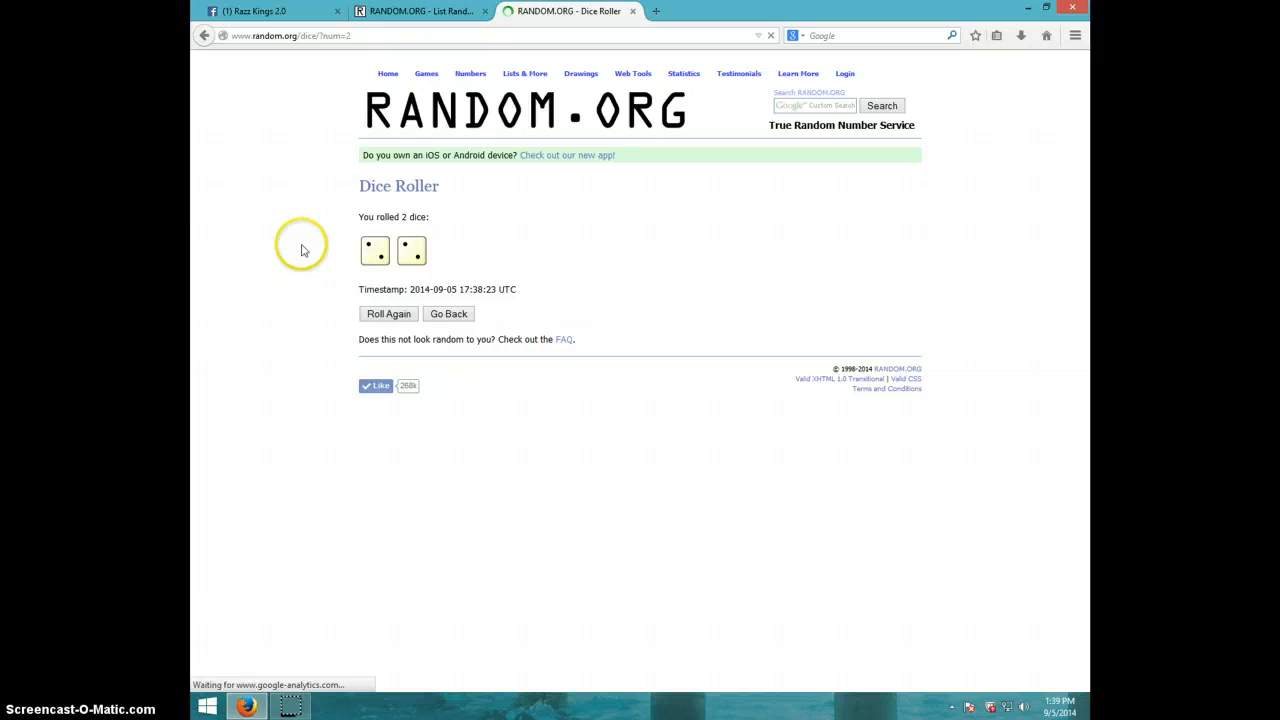
click(420, 12)
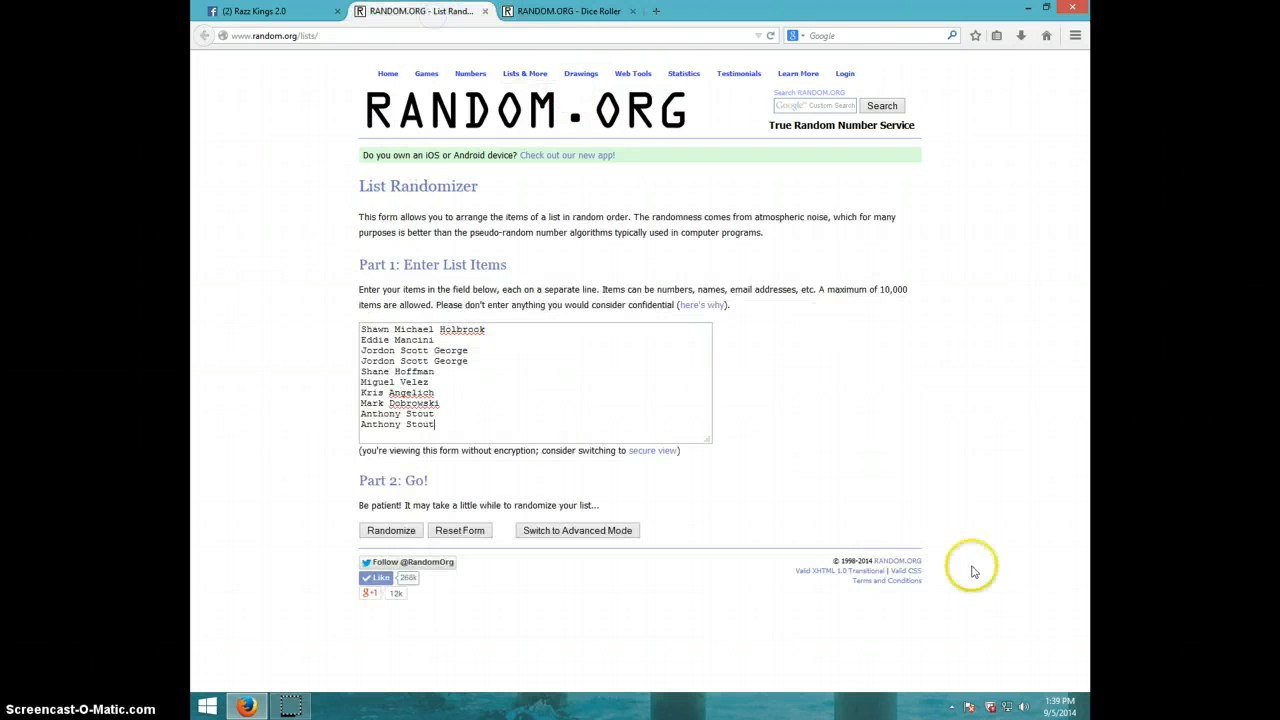
Check the clock, randomize the ten-name list three times, then return to the dice result
click(1022, 708)
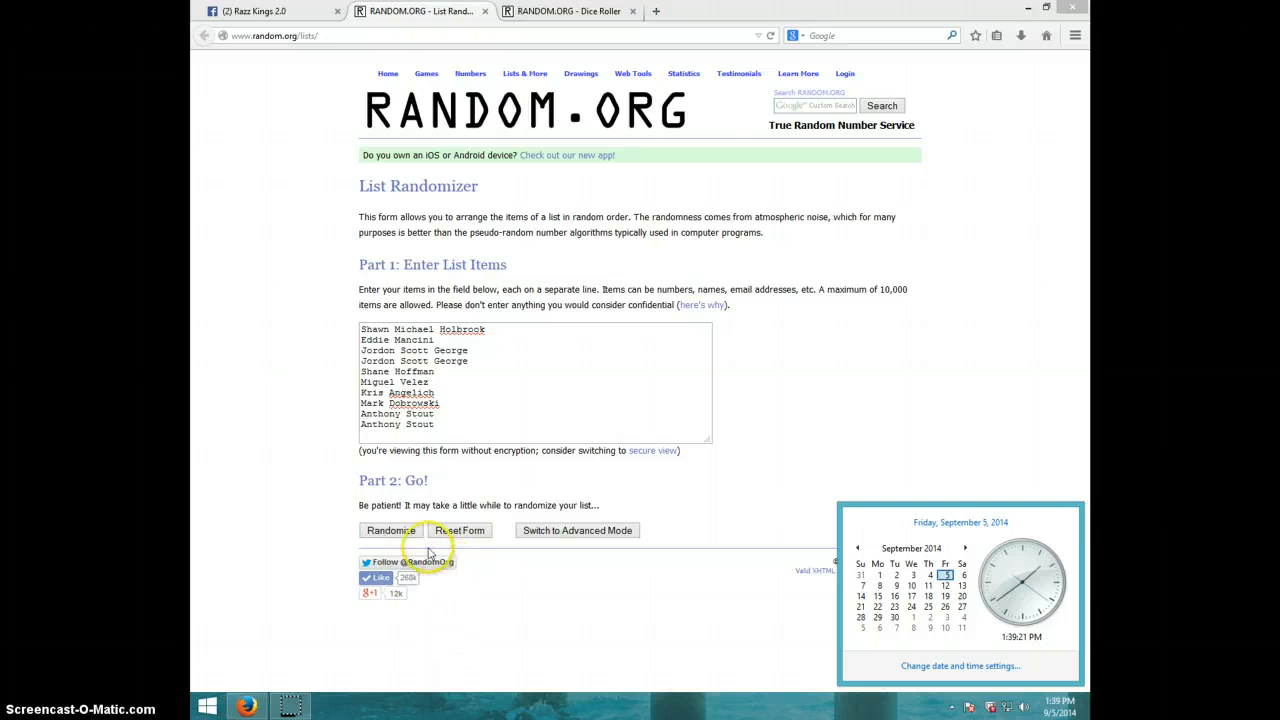
click(392, 530)
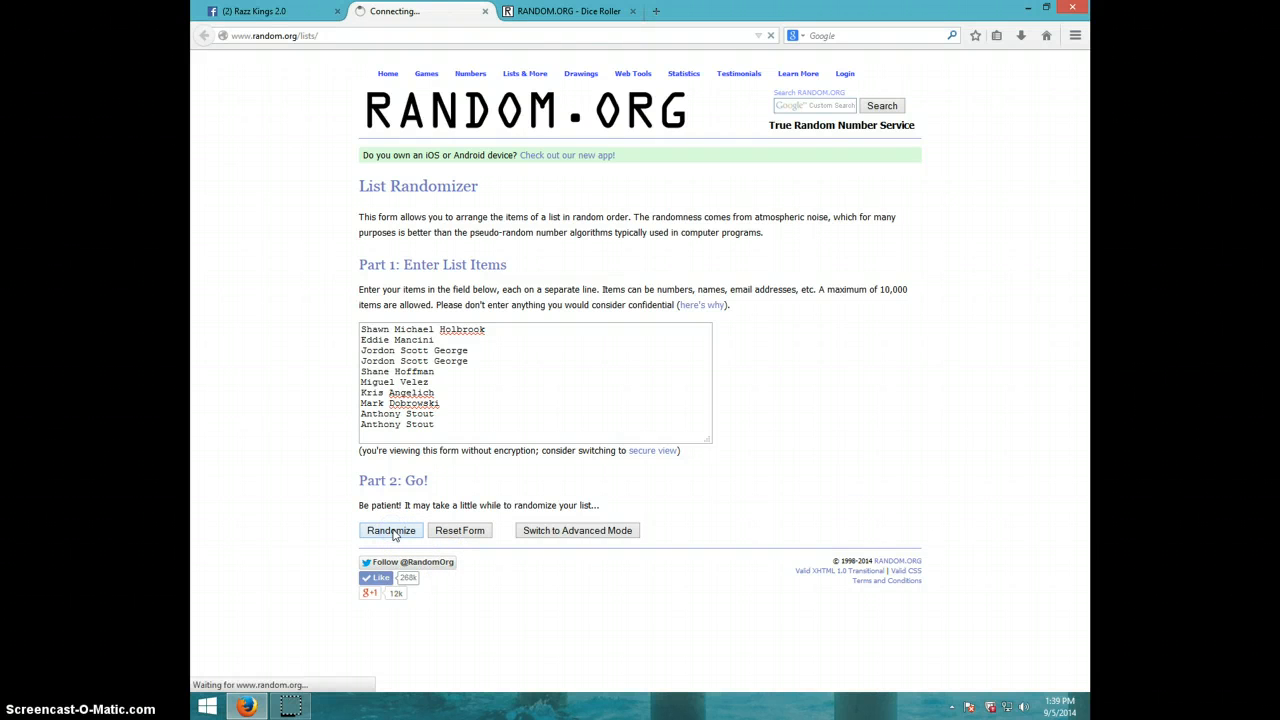
click(392, 530)
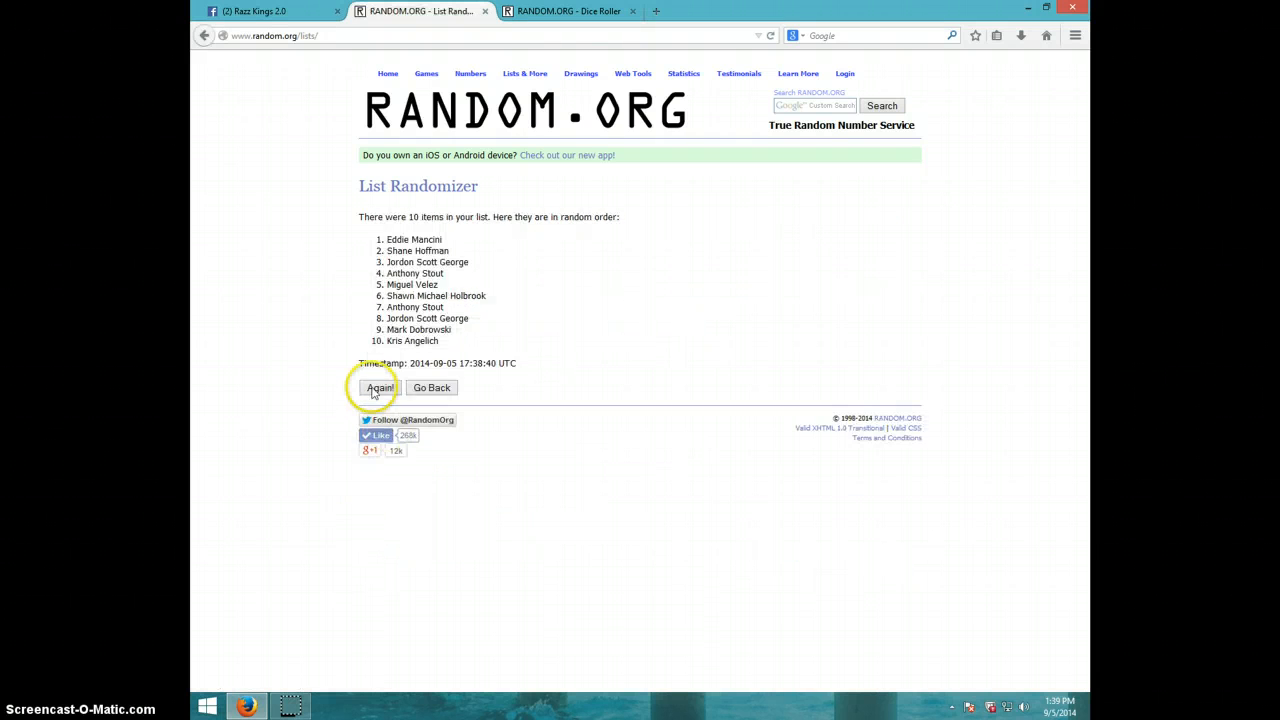
click(380, 388)
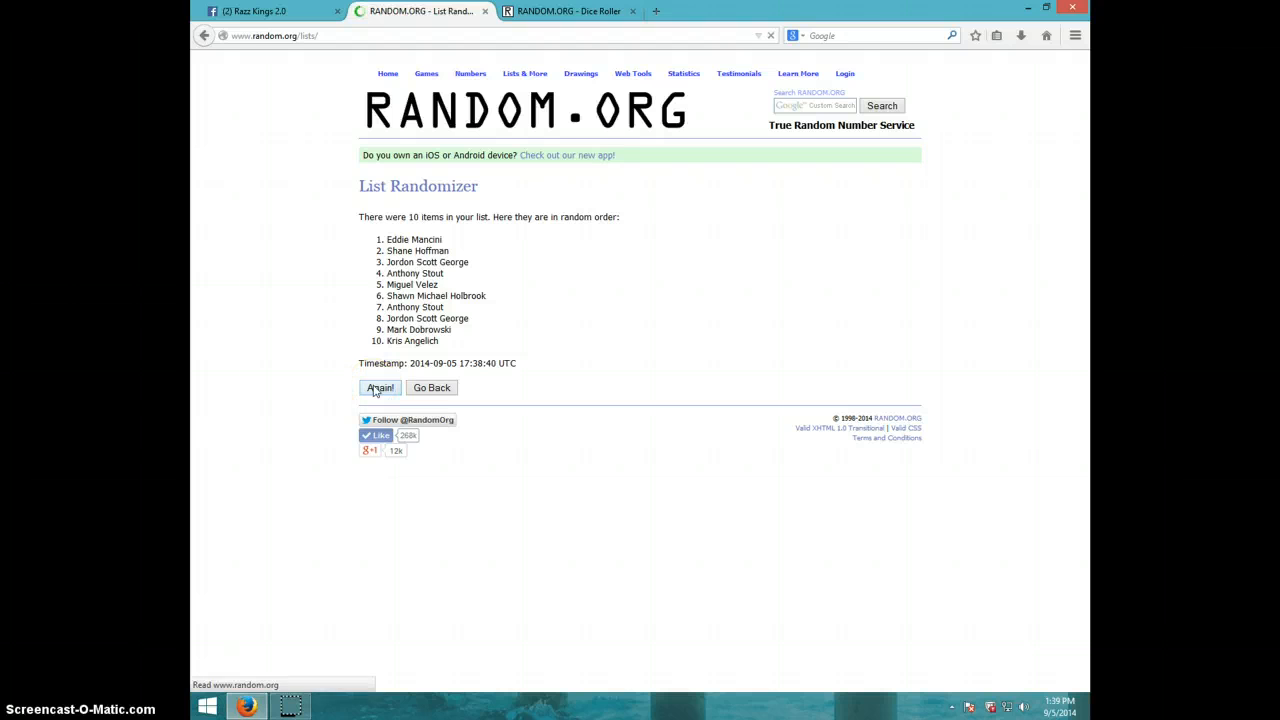
click(380, 388)
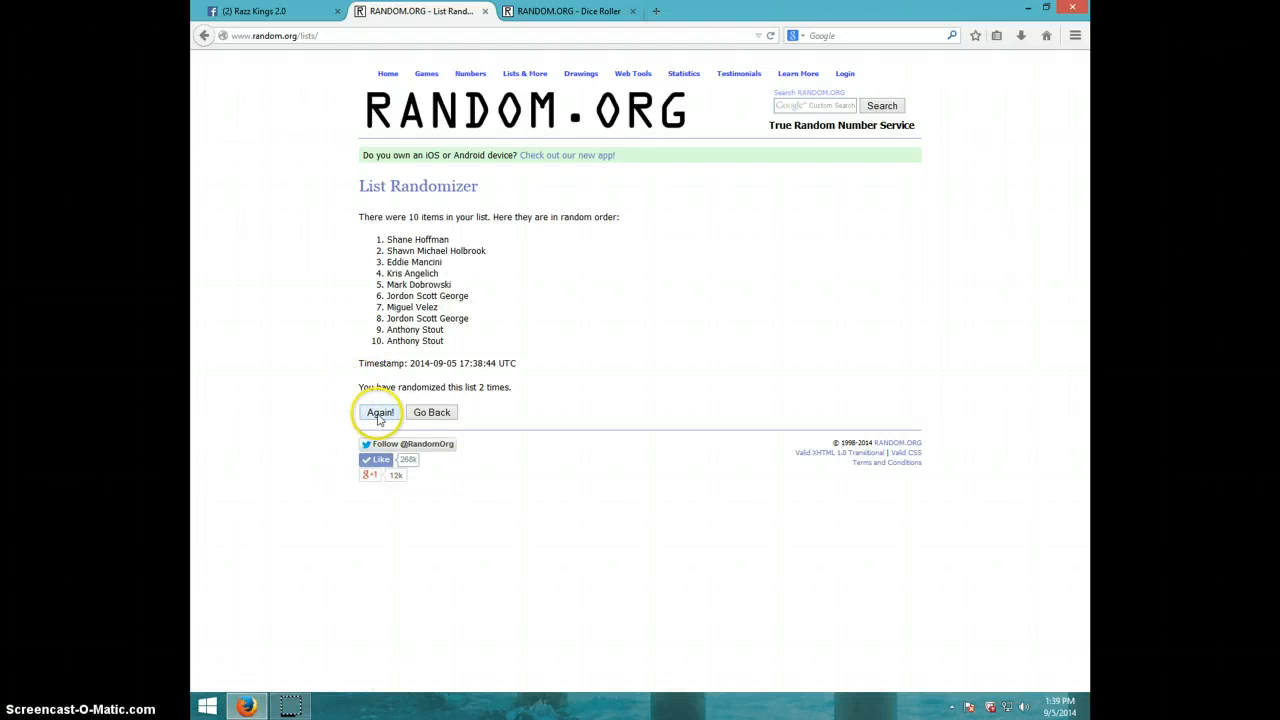
click(380, 412)
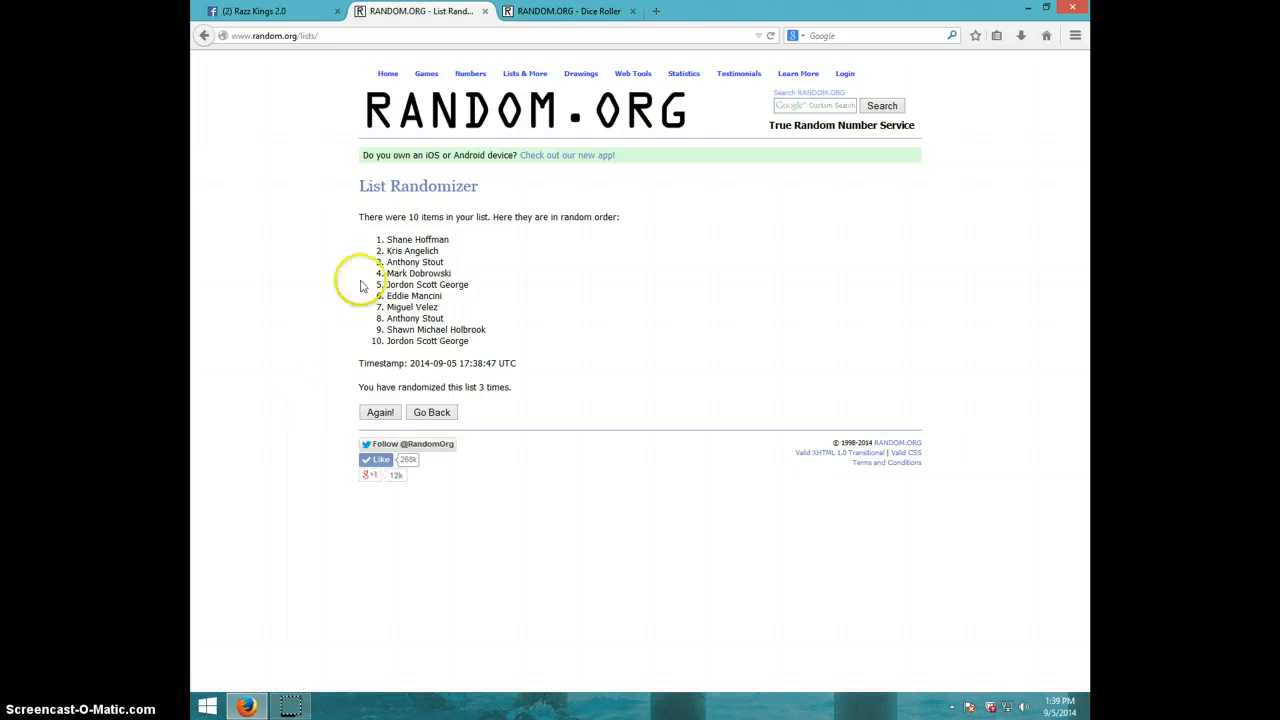
mouse_move(464, 376)
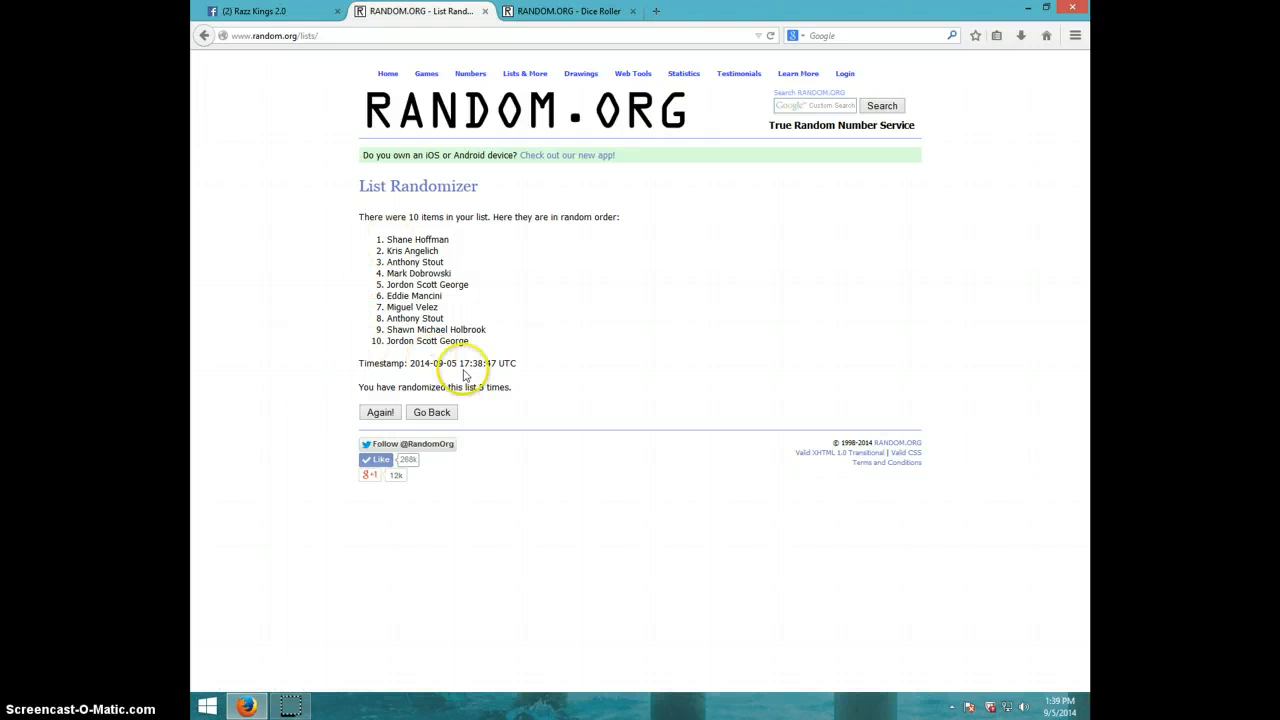
click(568, 12)
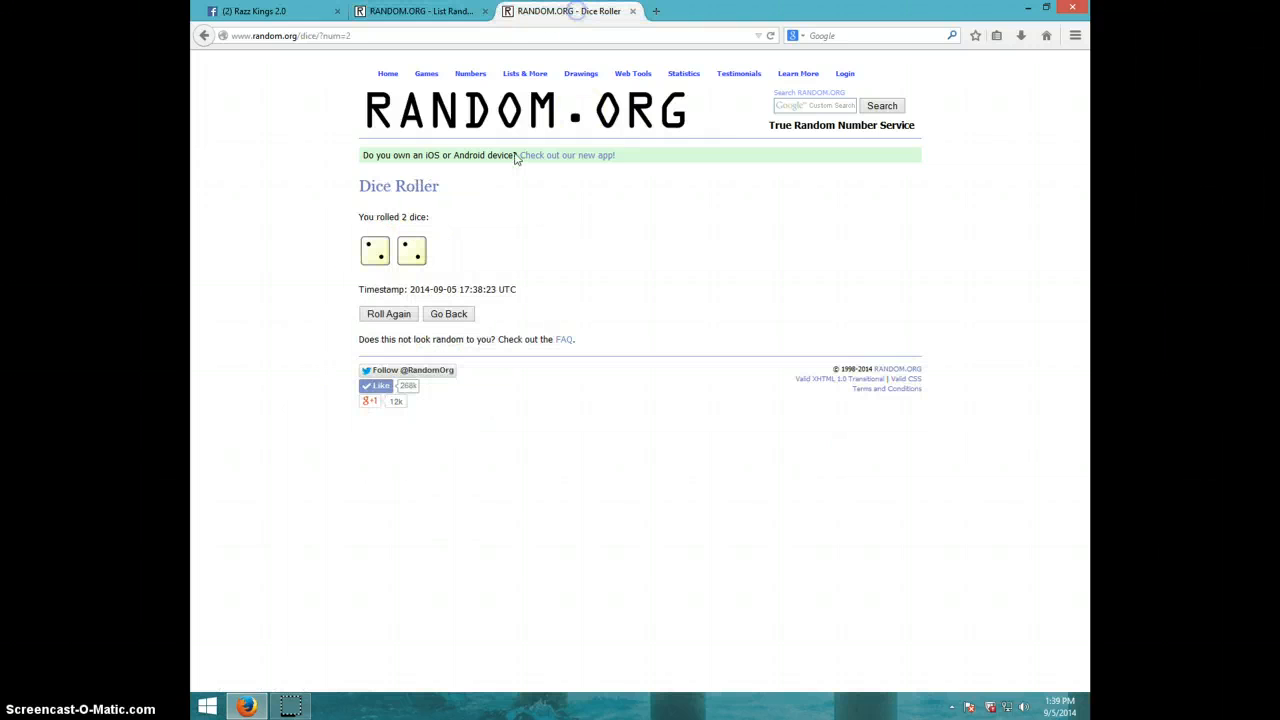
click(420, 12)
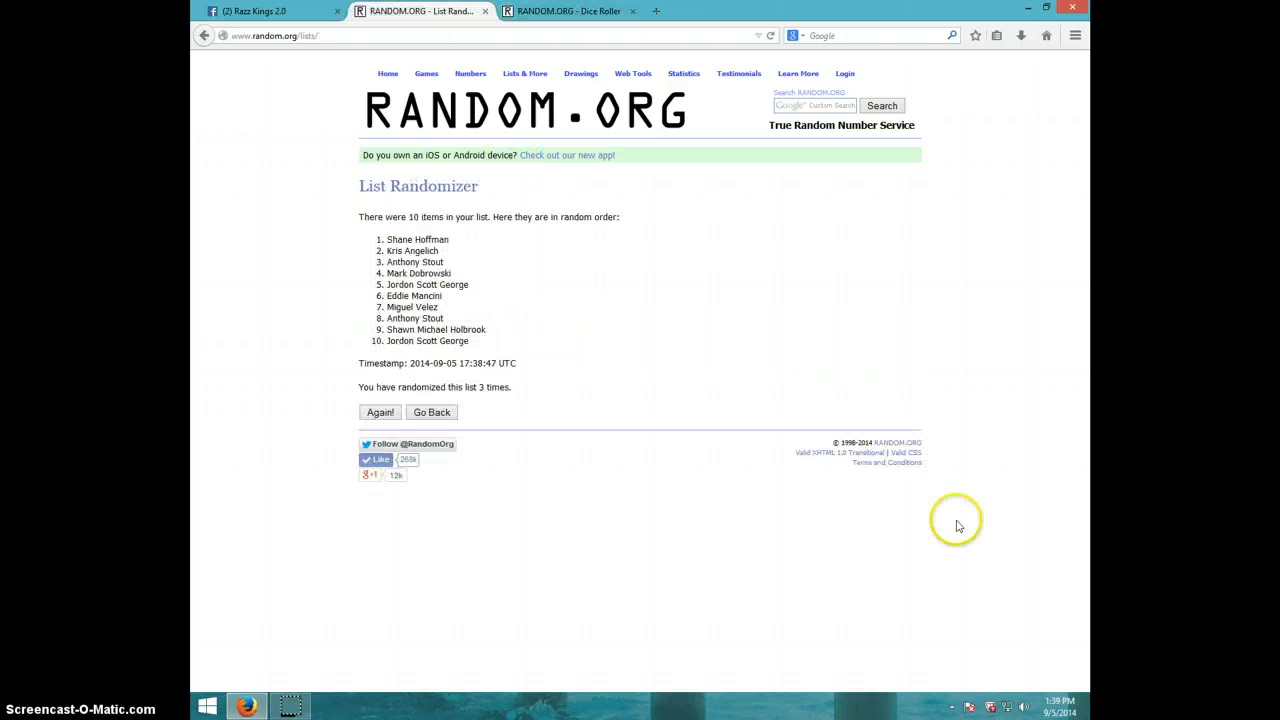
click(1058, 708)
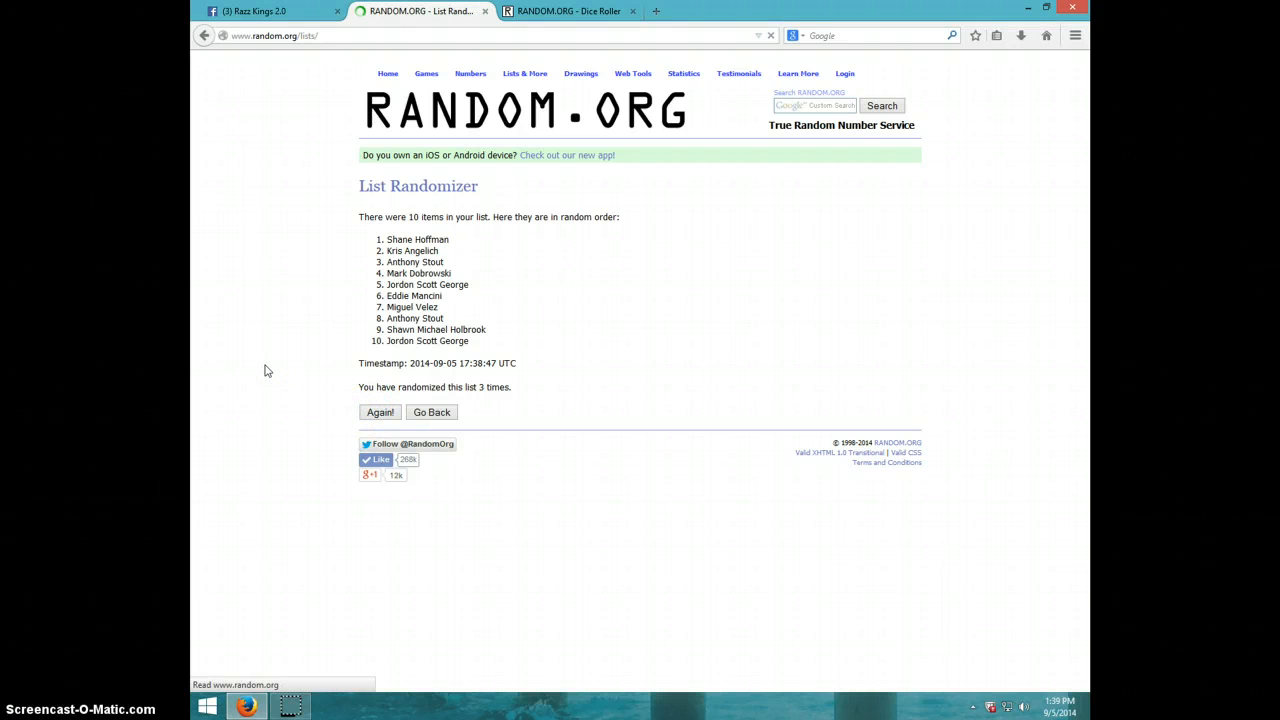
click(380, 412)
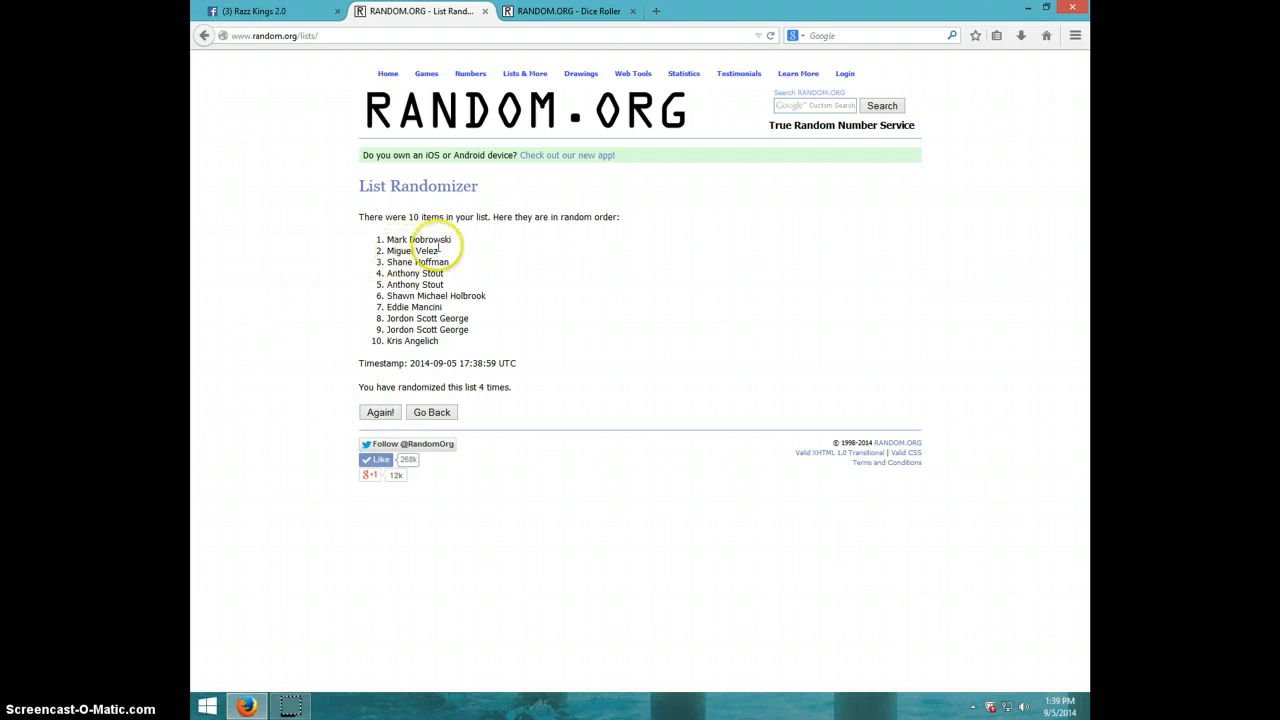
double_click(418, 240)
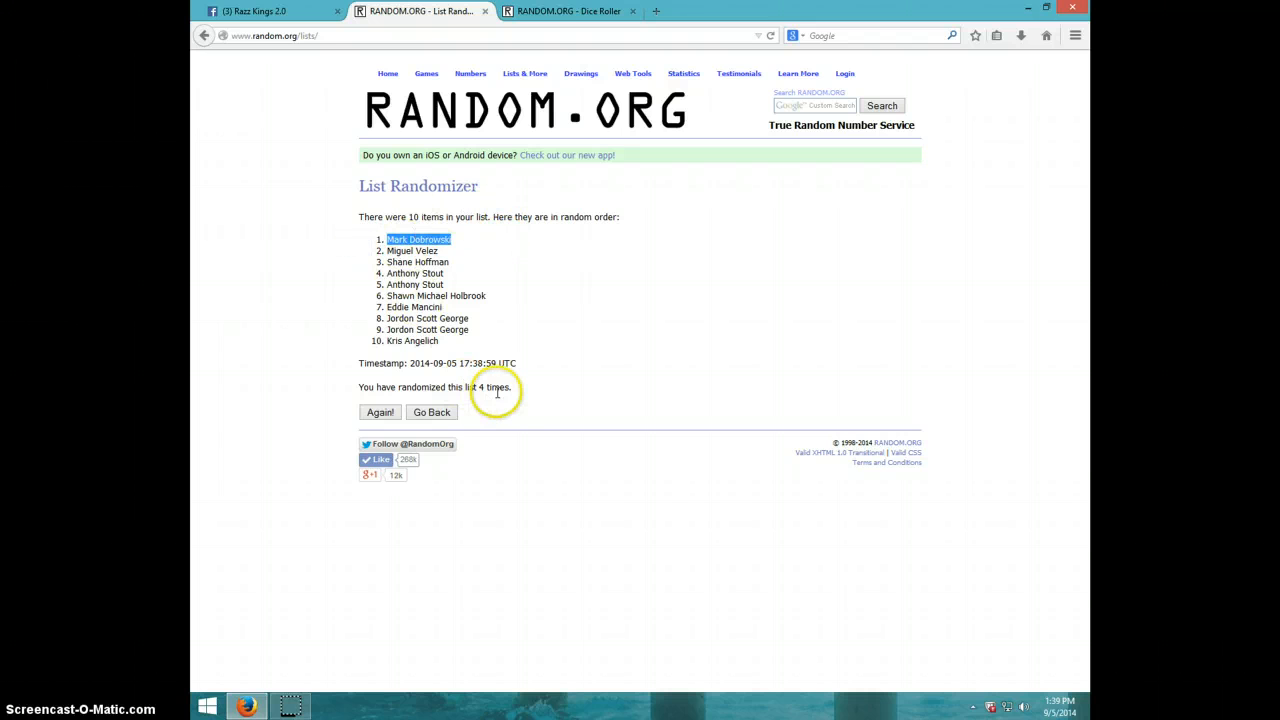
click(568, 12)
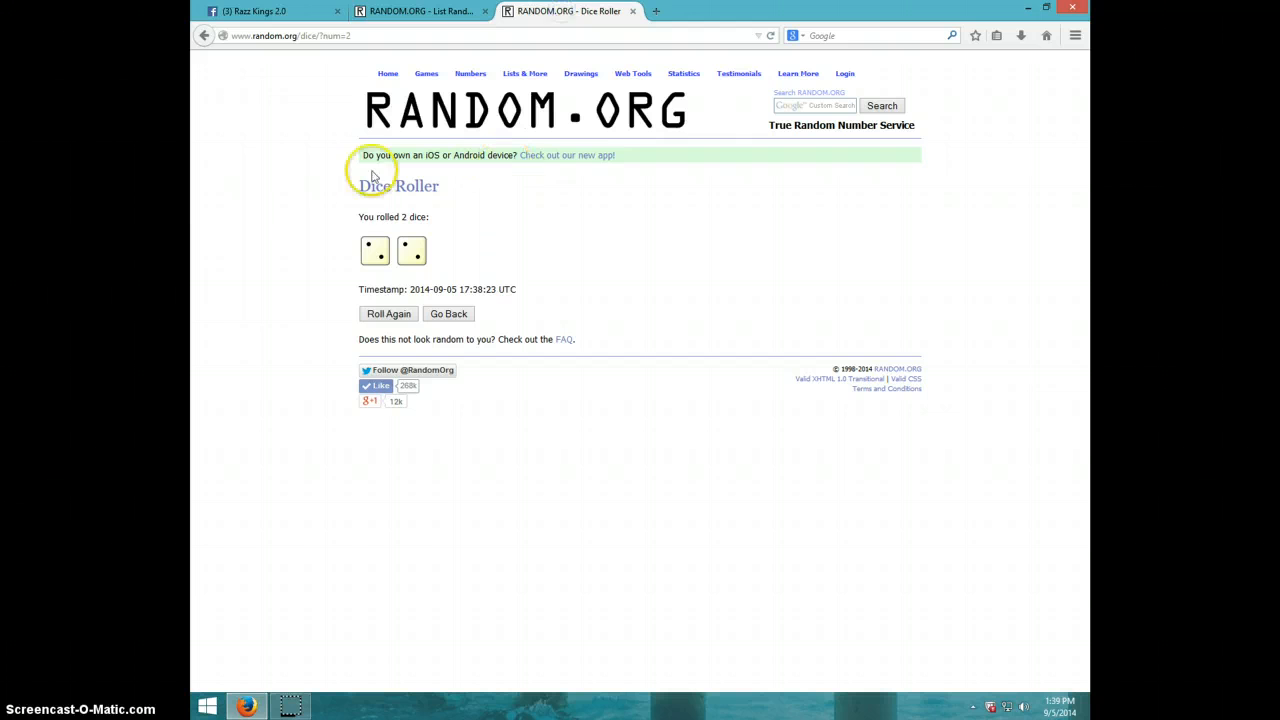
Review the four-times randomized list, then return to the Facebook post with 'DONE' in the comment box
click(420, 12)
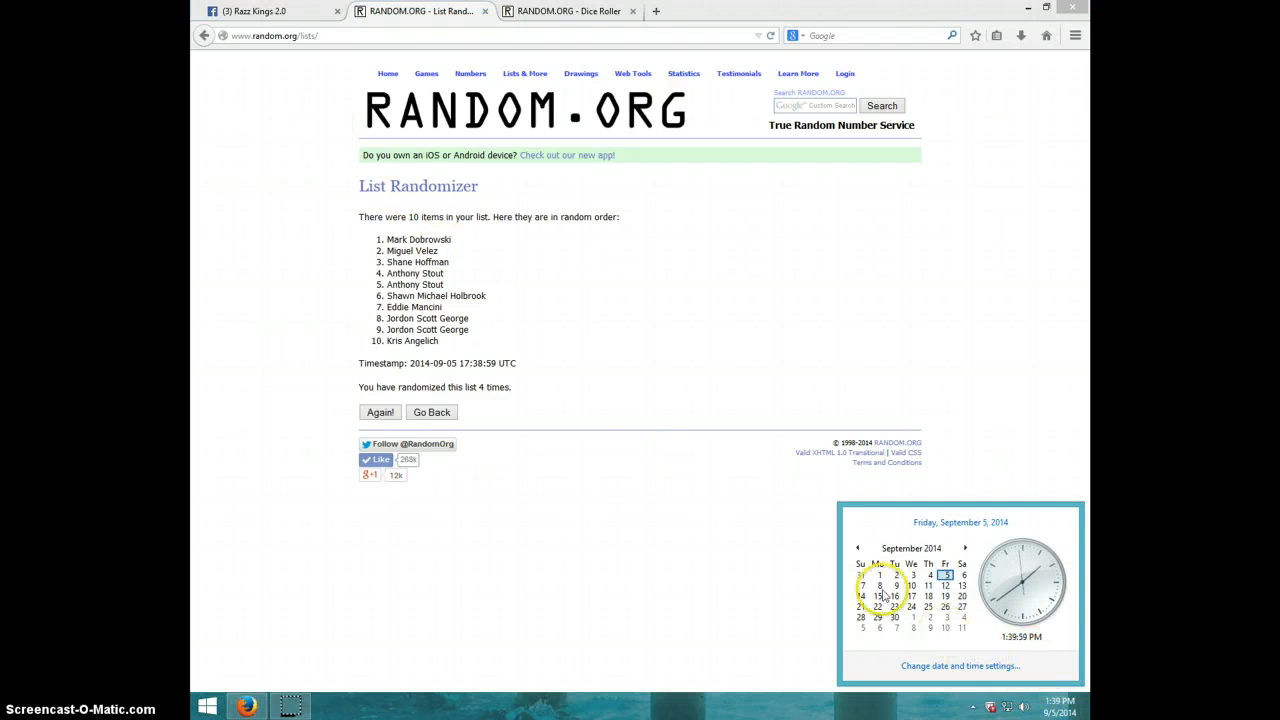
click(258, 12)
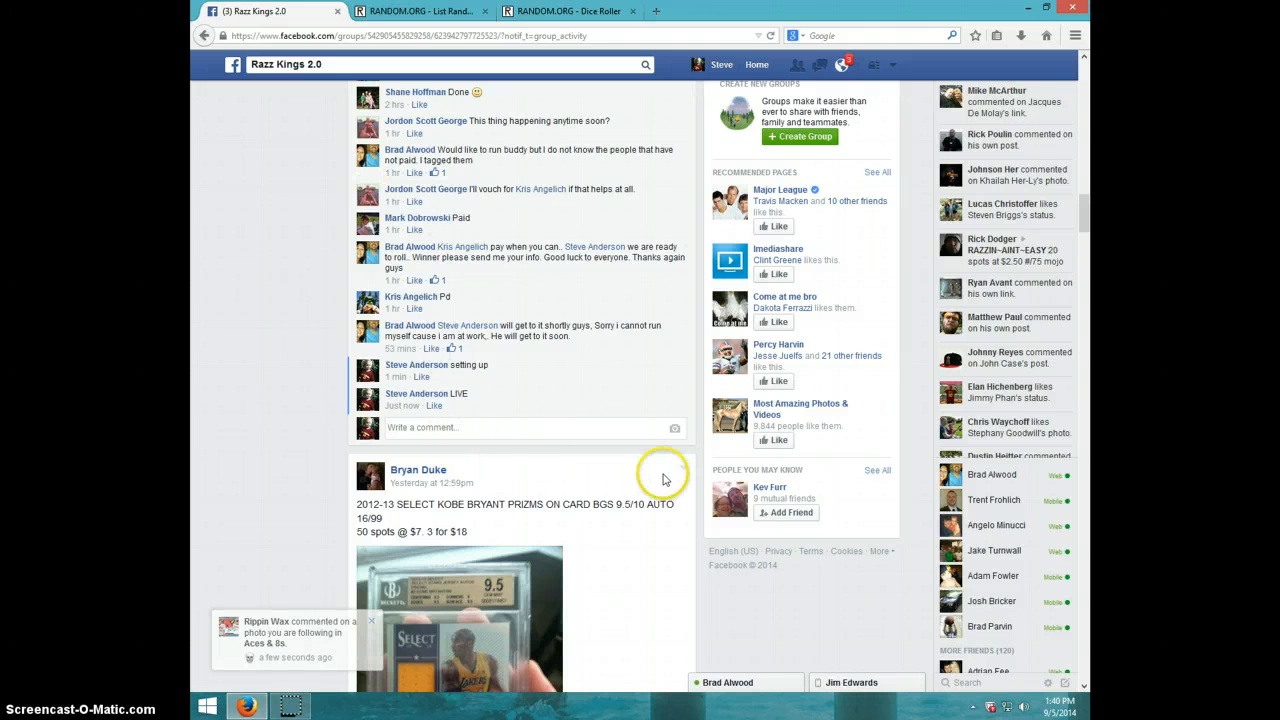
text(DONE)
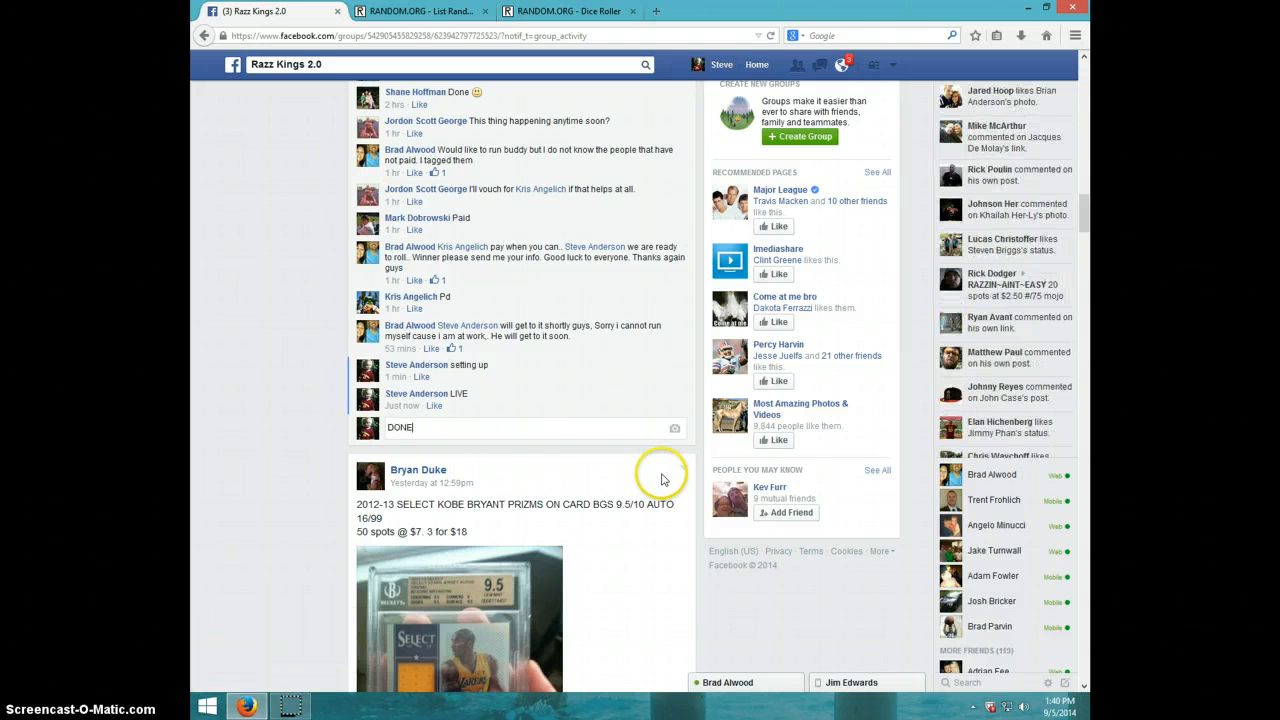